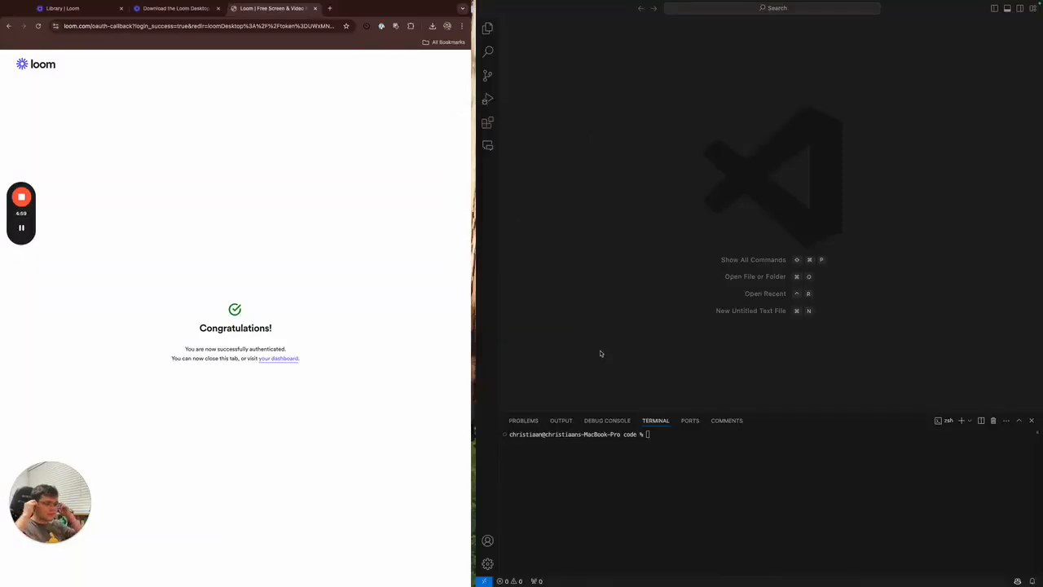
pyautogui.moveTo(507, 364)
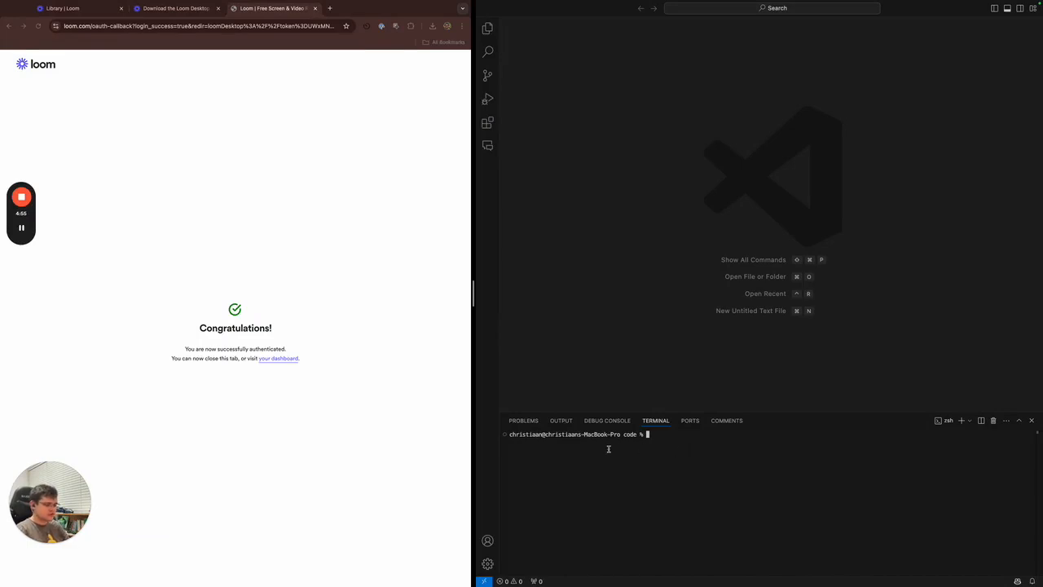
# Scaffold a Vite project named example-vue with the Vue framework and TypeScript variant.
pyautogui.write('pnpm create vite@latest')
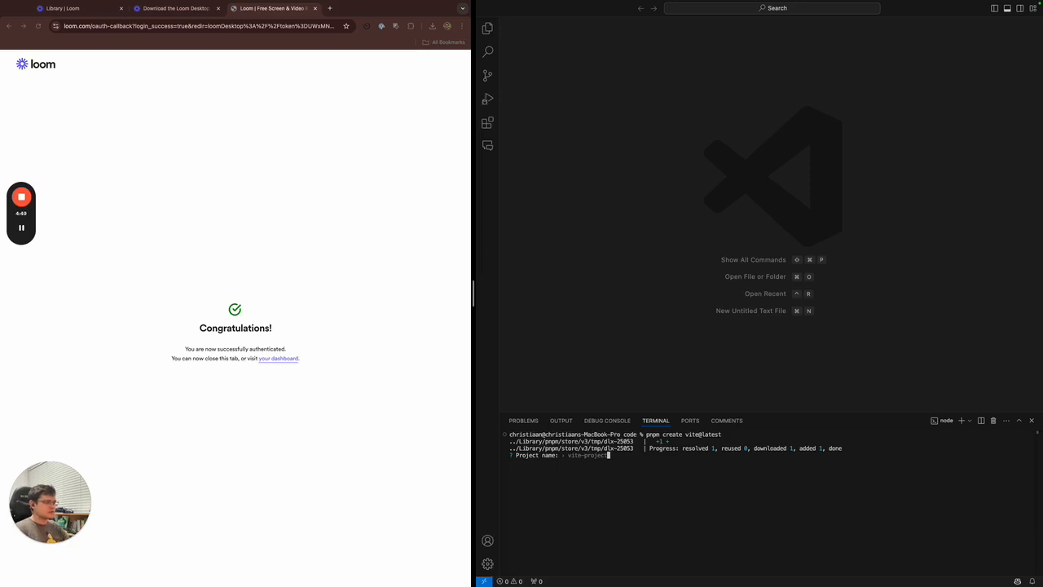
pyautogui.write('example-vue')
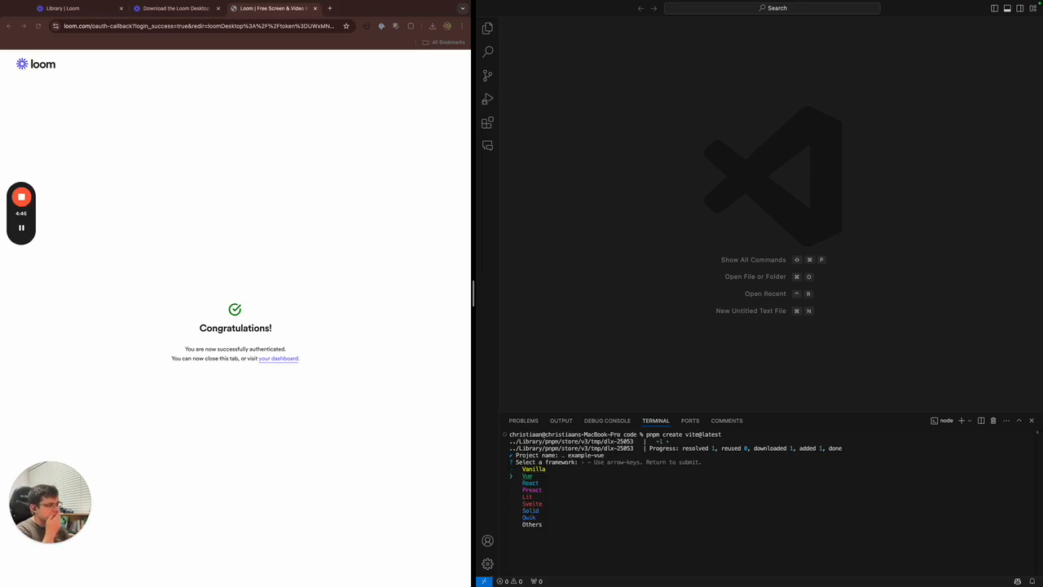
pyautogui.press('Enter')
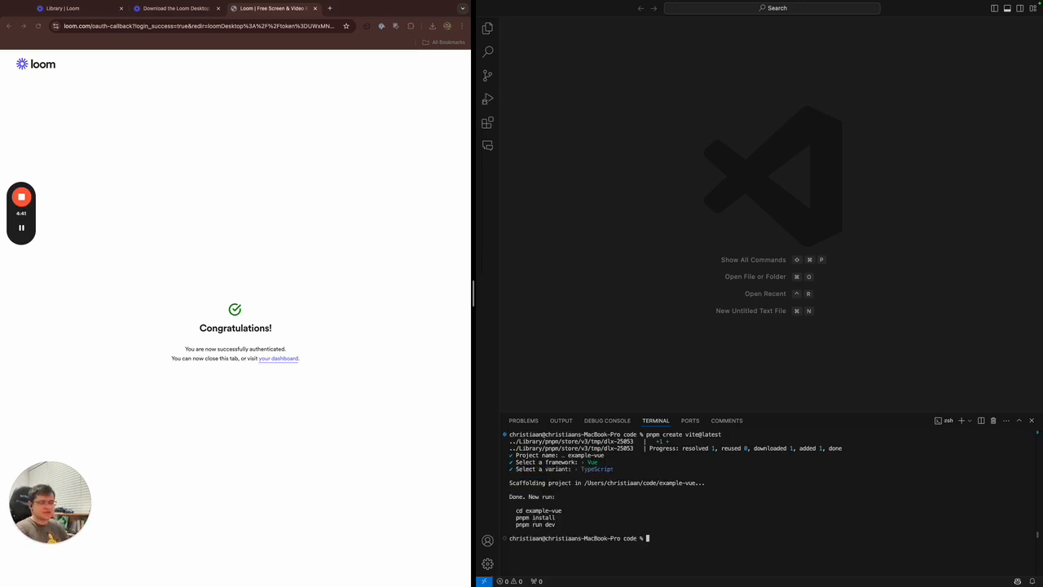
# Move into example-vue and install its dependencies with pnpm install.
pyautogui.write('cd example-vue')
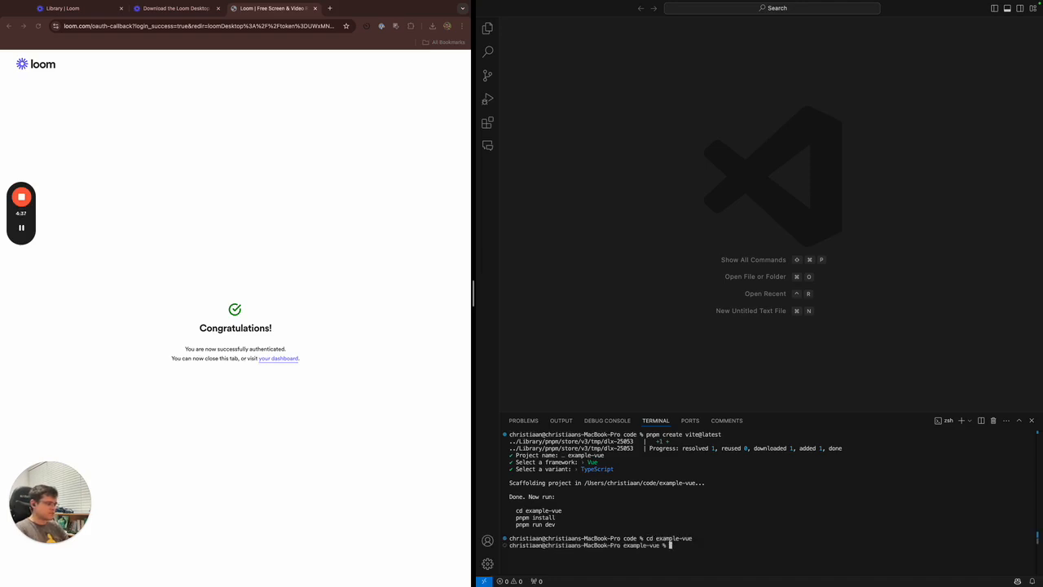
pyautogui.write('pnp')
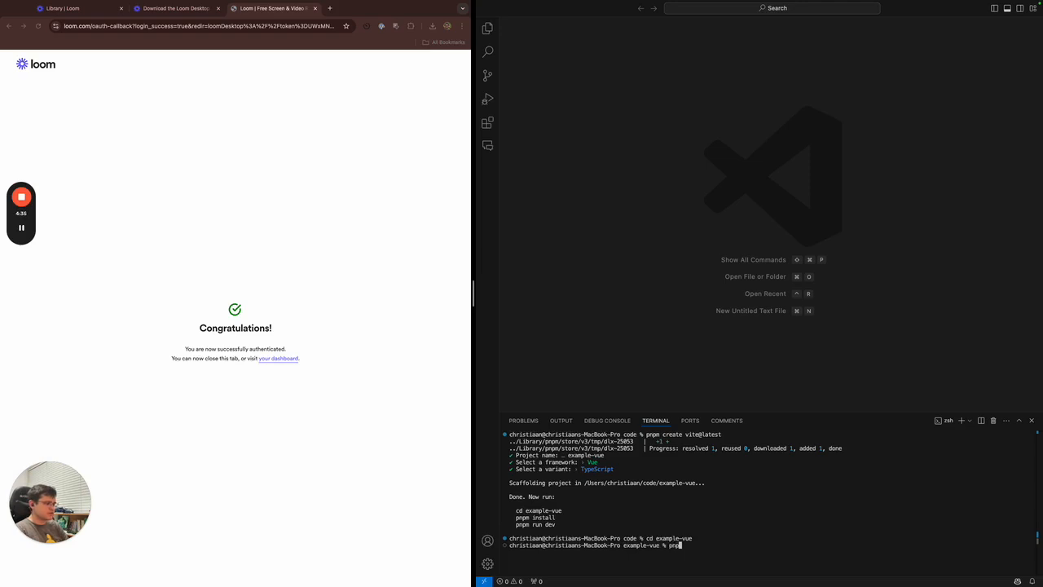
pyautogui.write('pnpm install')
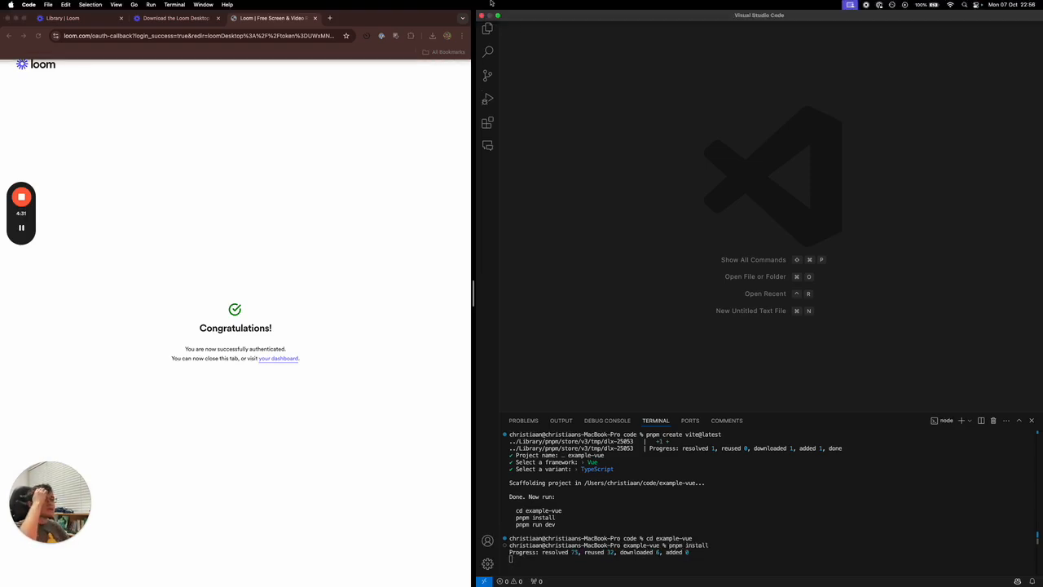
# Open the example-vue folder as the workspace via File > Open Folder.
pyautogui.click(56, 5)
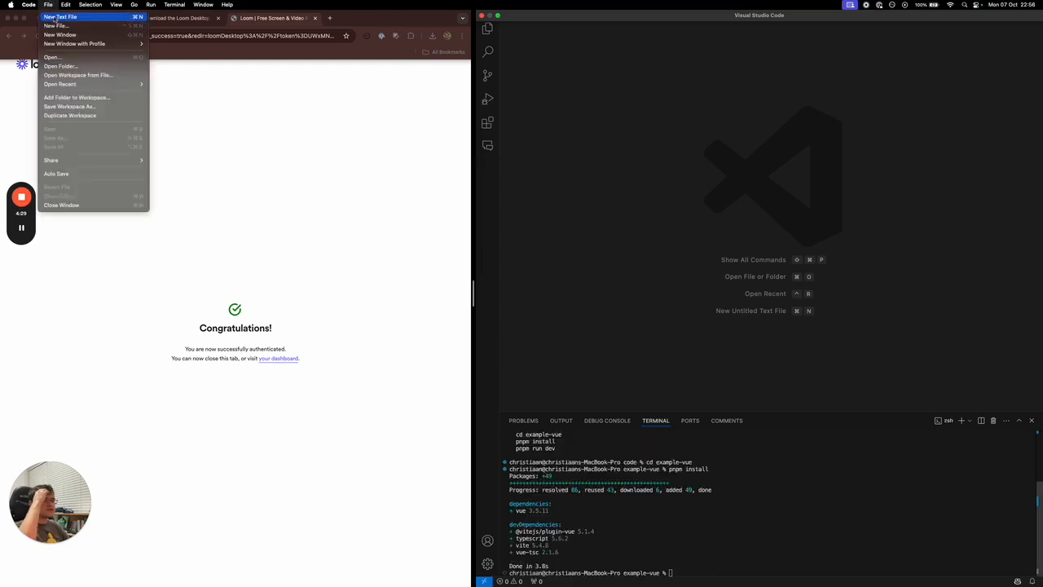
pyautogui.moveTo(62, 65)
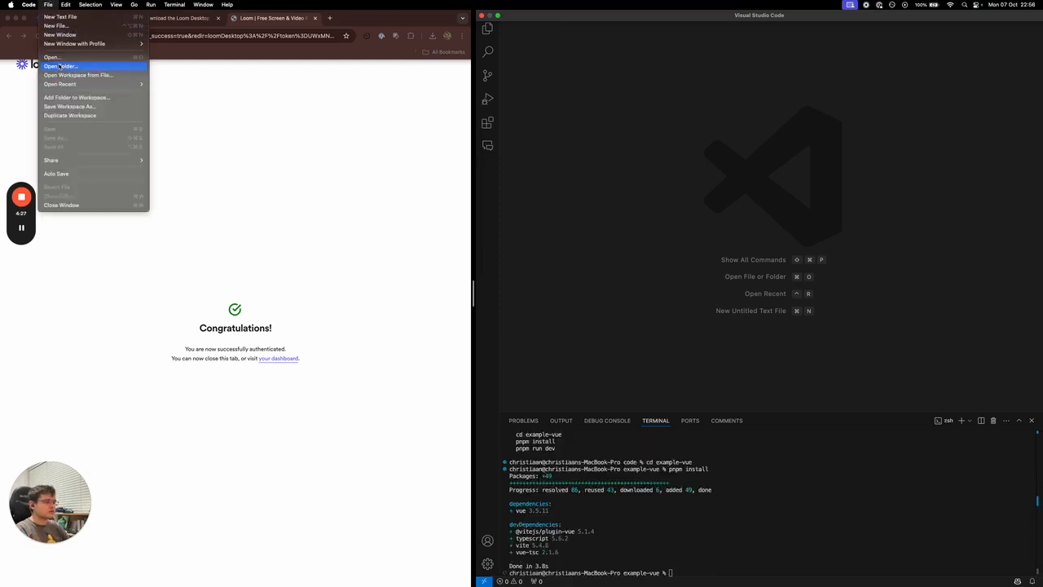
pyautogui.click(62, 66)
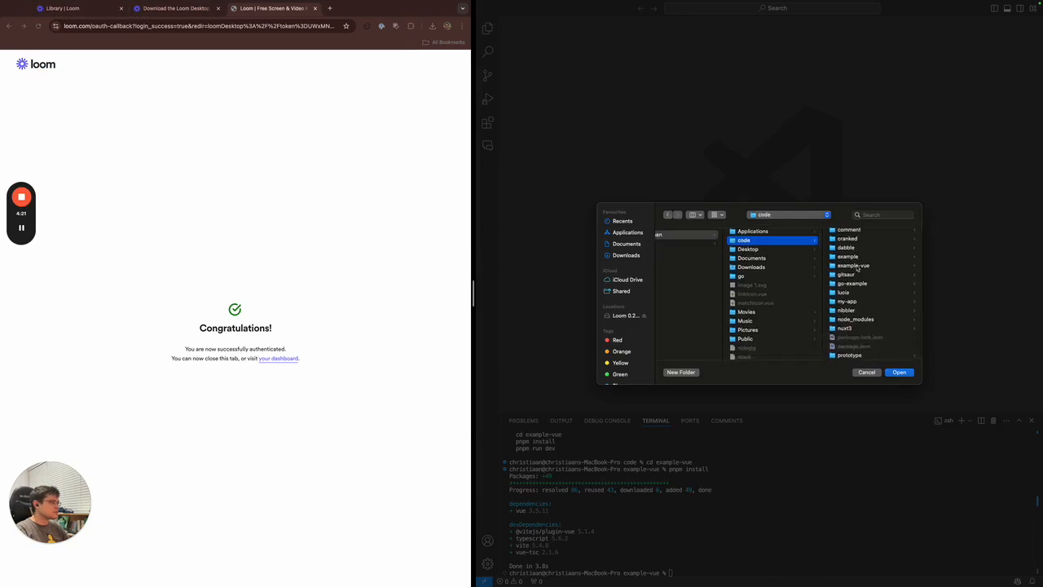
pyautogui.click(867, 372)
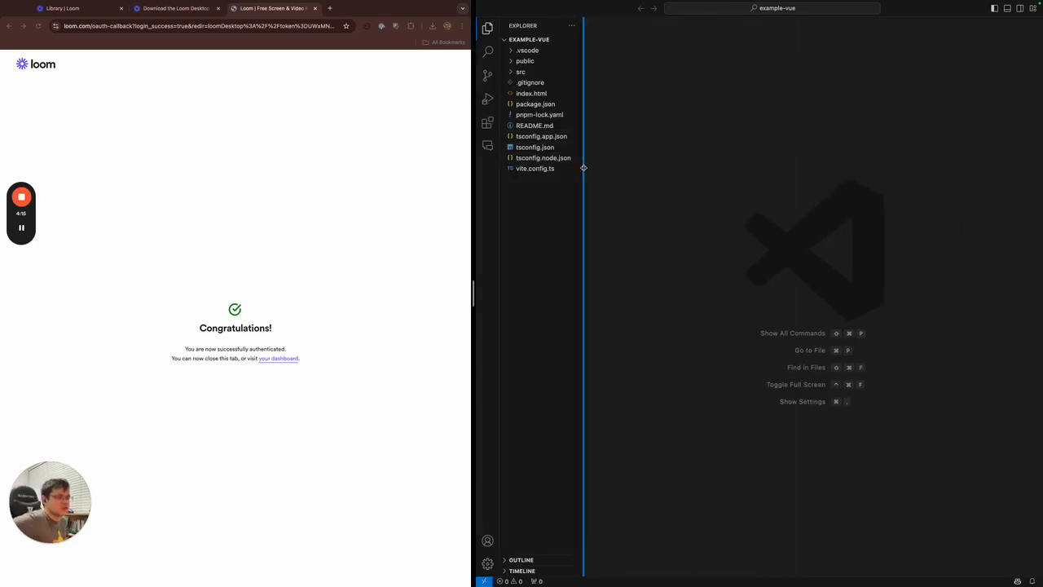
# Start the dev server with pnpm dev, then open src/App.vue in the editor.
pyautogui.press('ctrl+`')
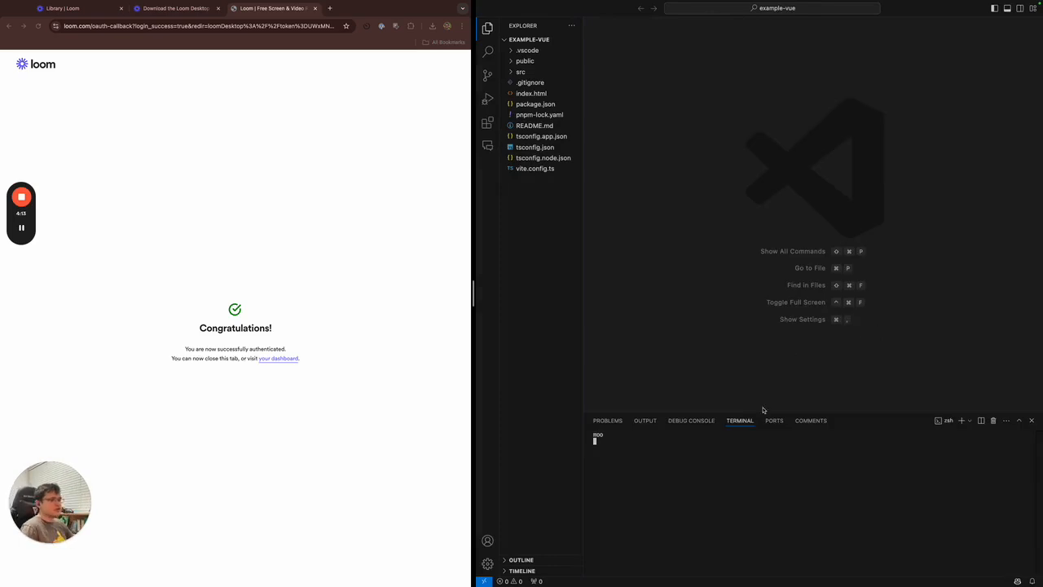
pyautogui.write('pnpm dev')
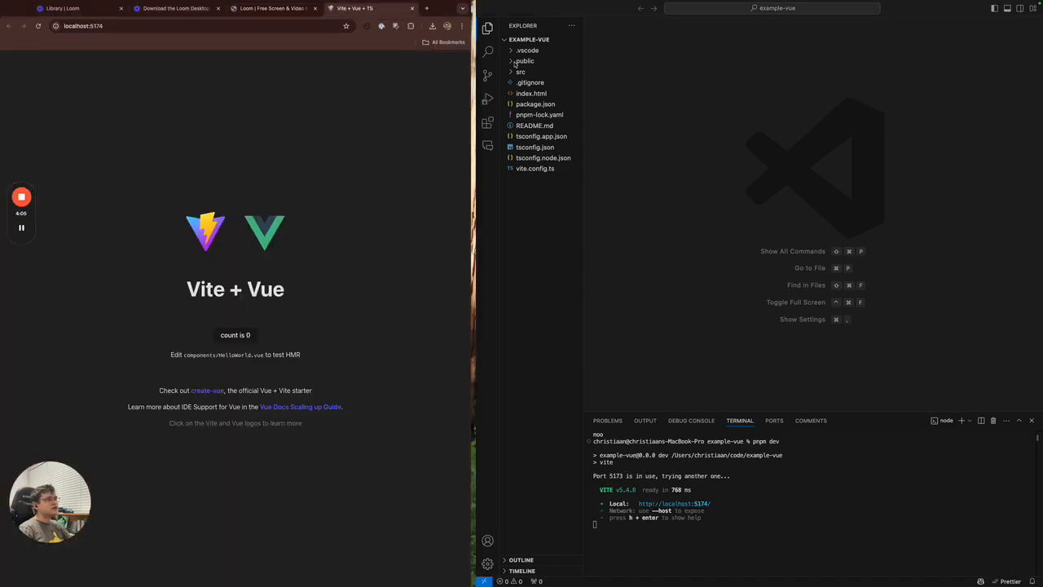
pyautogui.click(522, 71)
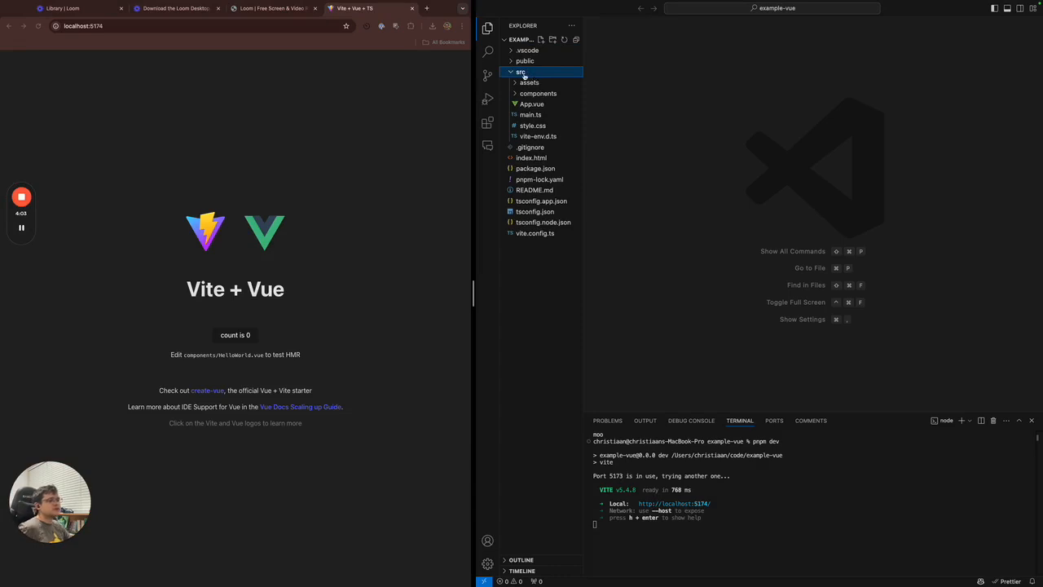
pyautogui.moveTo(544, 93)
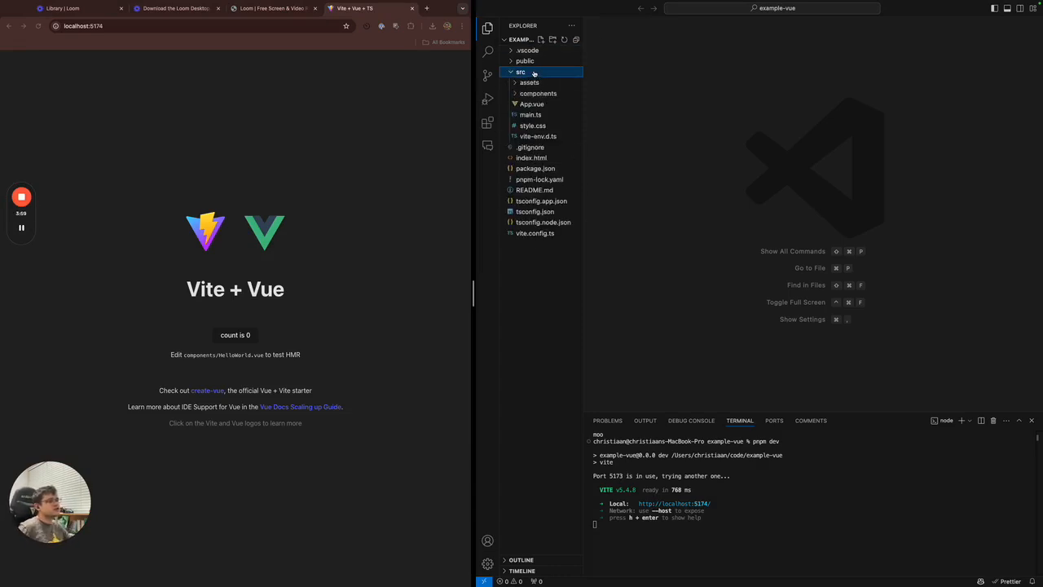
pyautogui.click(529, 104)
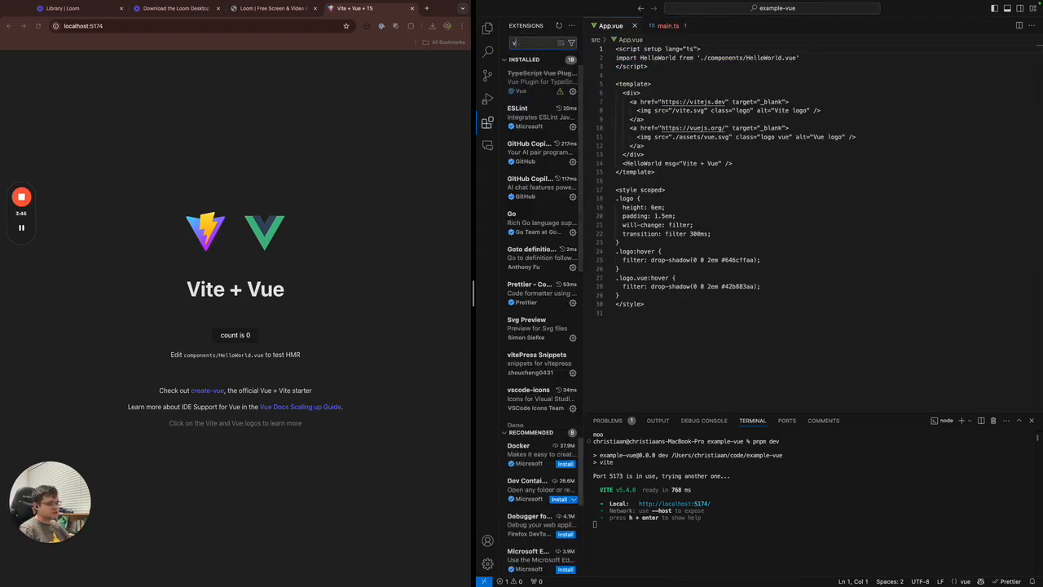
# Search extensions for volar and install the Vue - Official extension.
pyautogui.write('volar')
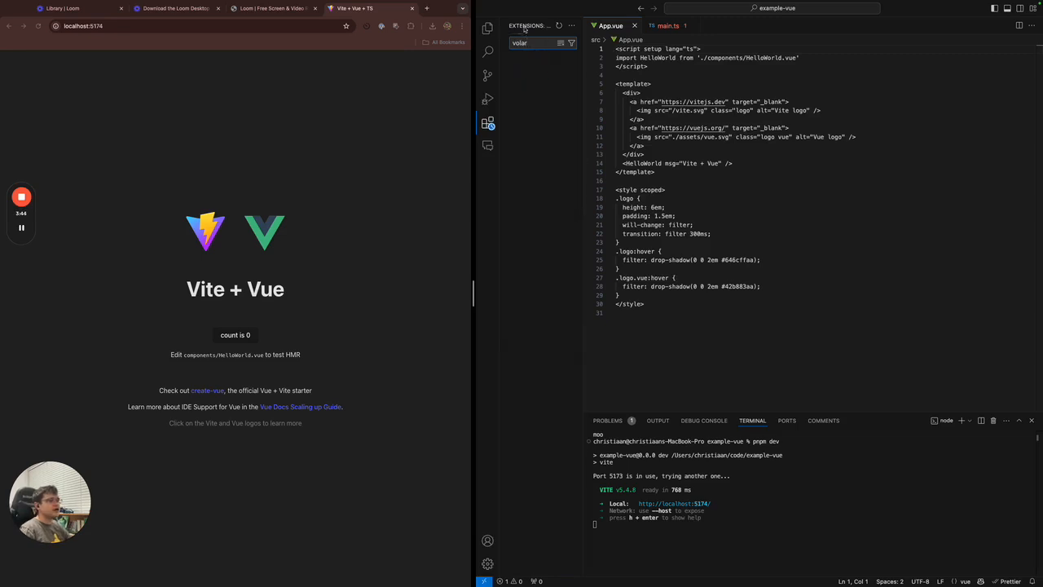
pyautogui.click(541, 67)
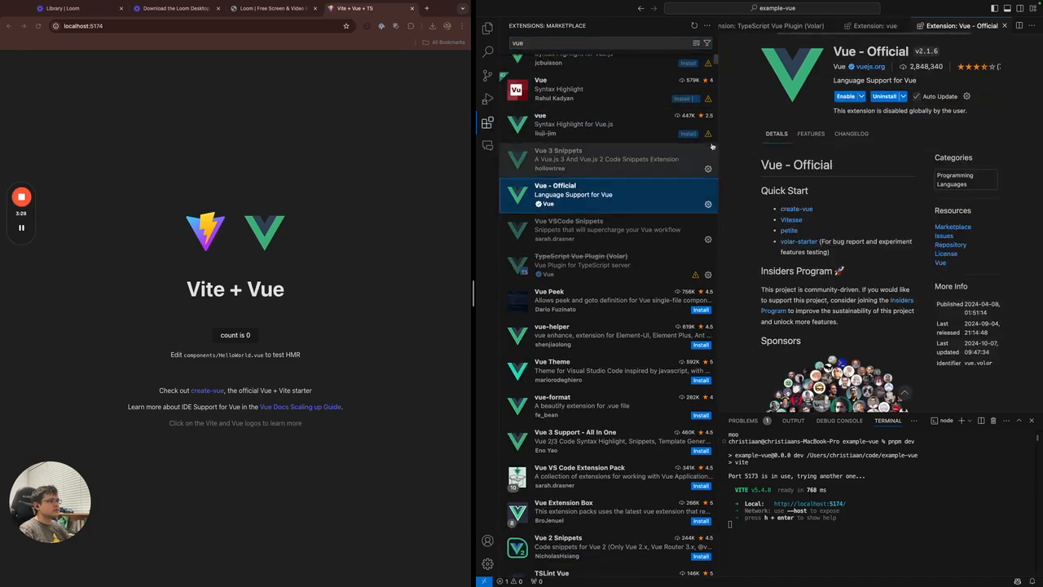
pyautogui.click(848, 96)
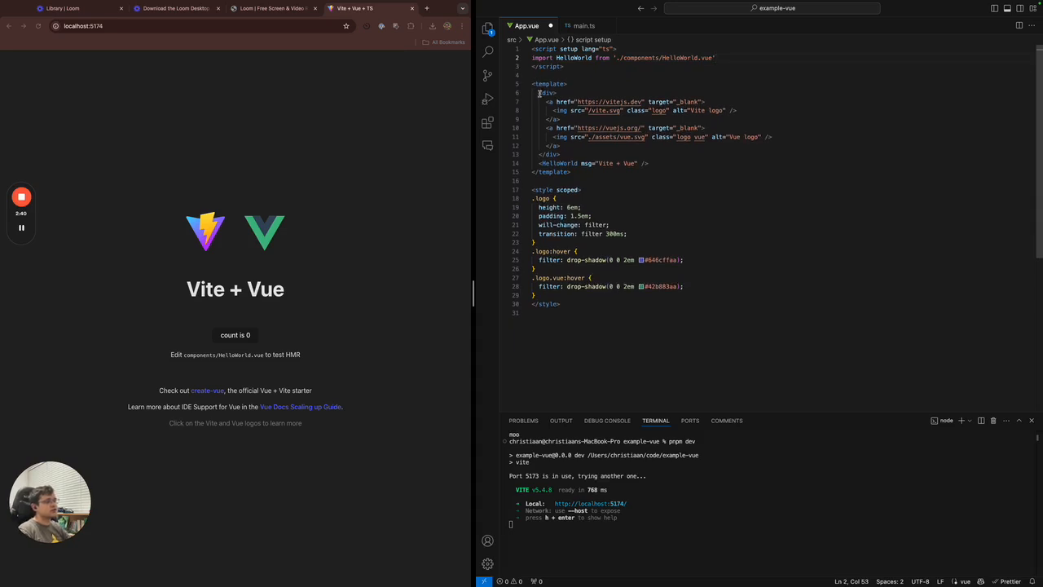
# Delete the logo links and HelloWorld markup, leaving App.vue with an empty template.
pyautogui.moveTo(538, 91); pyautogui.dragTo(649, 162)
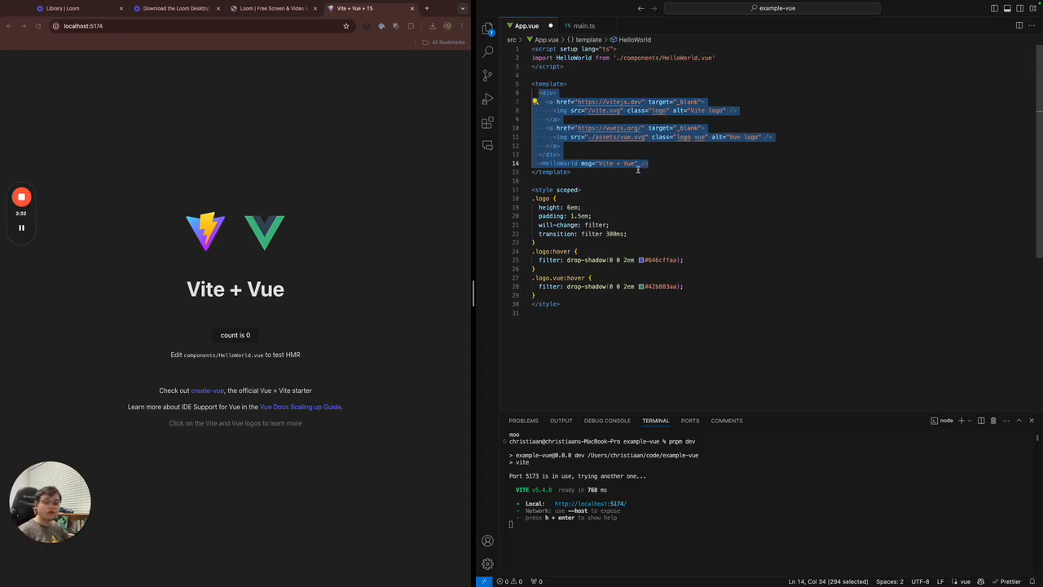
pyautogui.moveTo(681, 174)
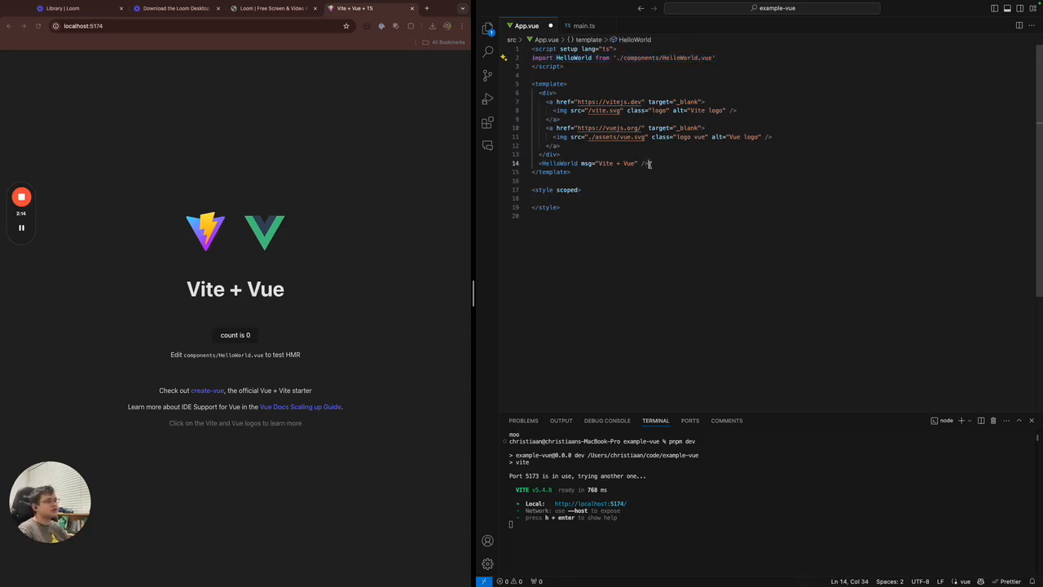
pyautogui.moveTo(538, 92); pyautogui.dragTo(649, 163)
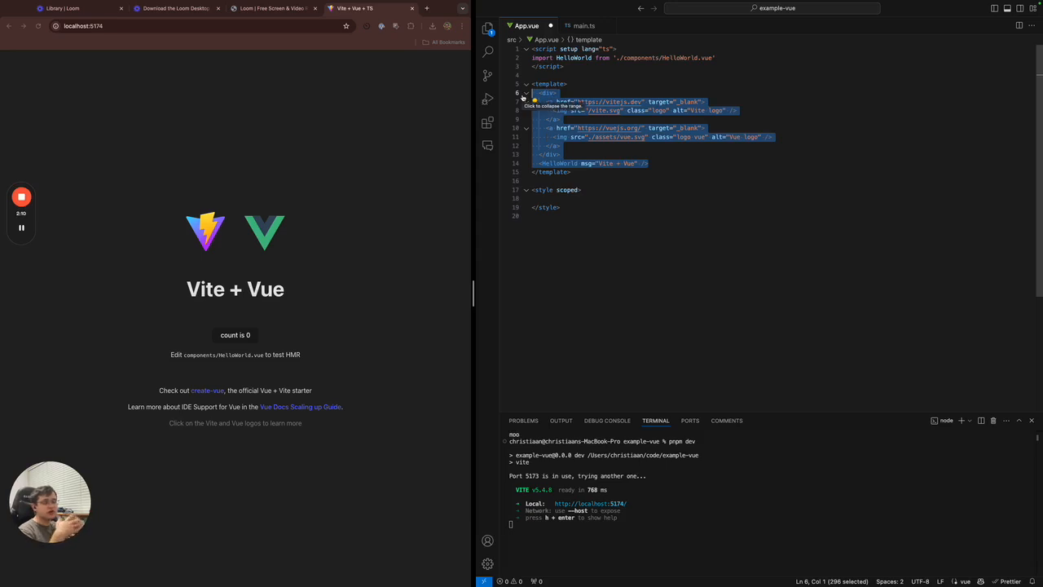
pyautogui.press('Delete')
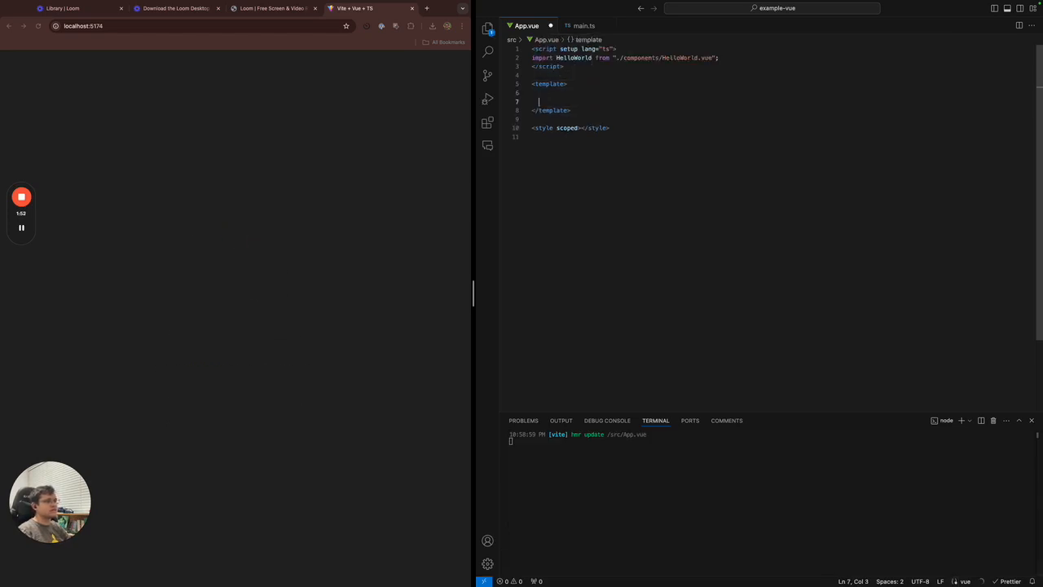
# Add <div>Hello</div> inside the App.vue template so the page shows Hello.
pyautogui.write('<div>Hello</div>')
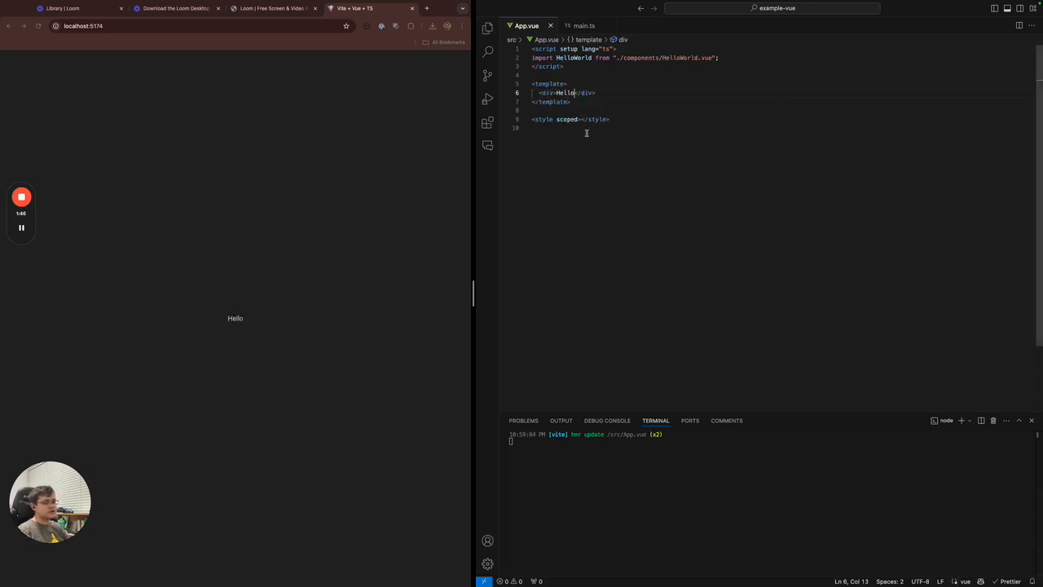
pyautogui.moveTo(449, 205)
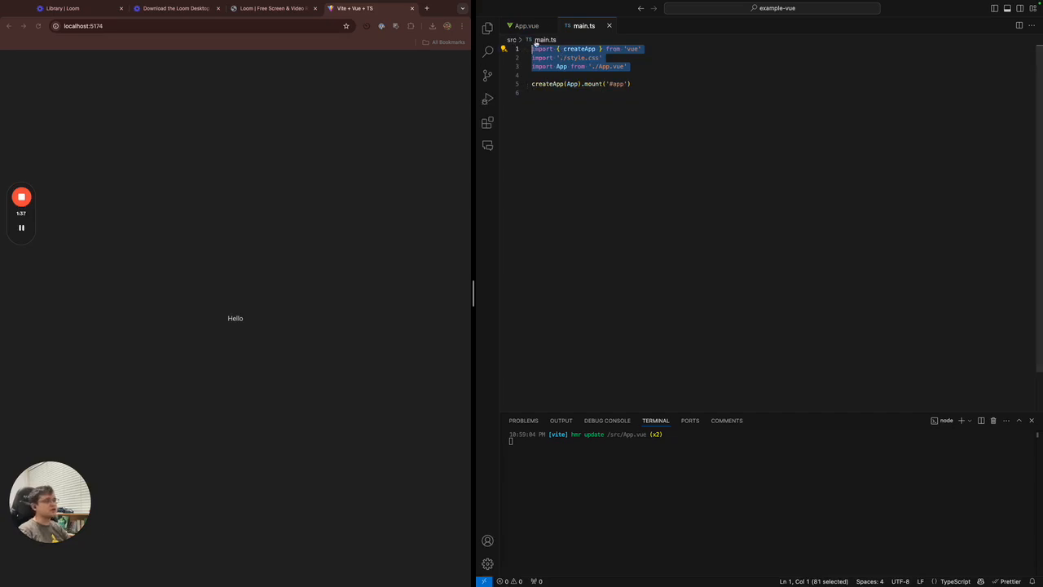
# Highlight createApp in main.ts to see where the app is created and mounted.
pyautogui.click(578, 48)
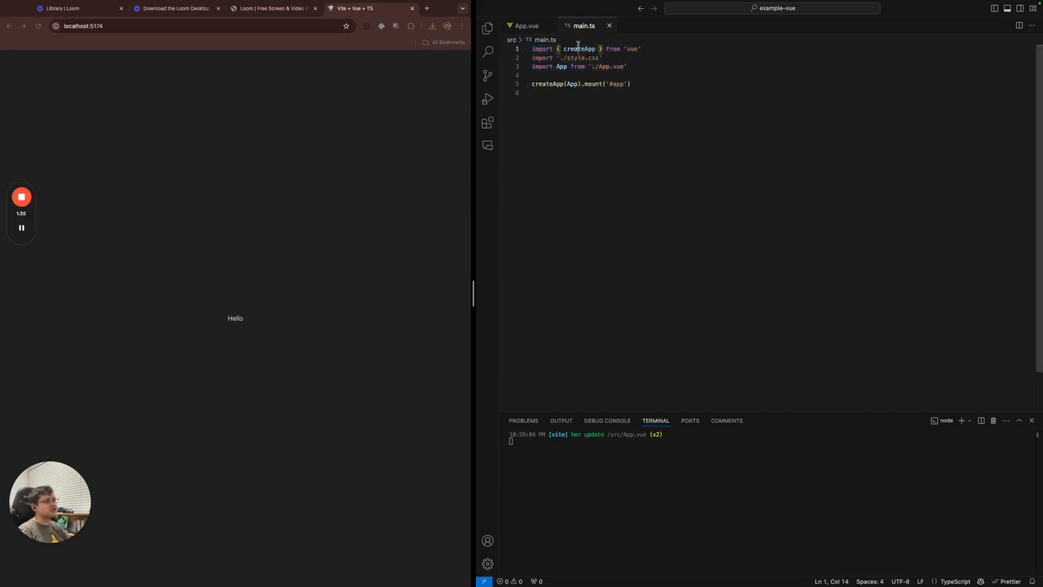
pyautogui.doubleClick(573, 49)
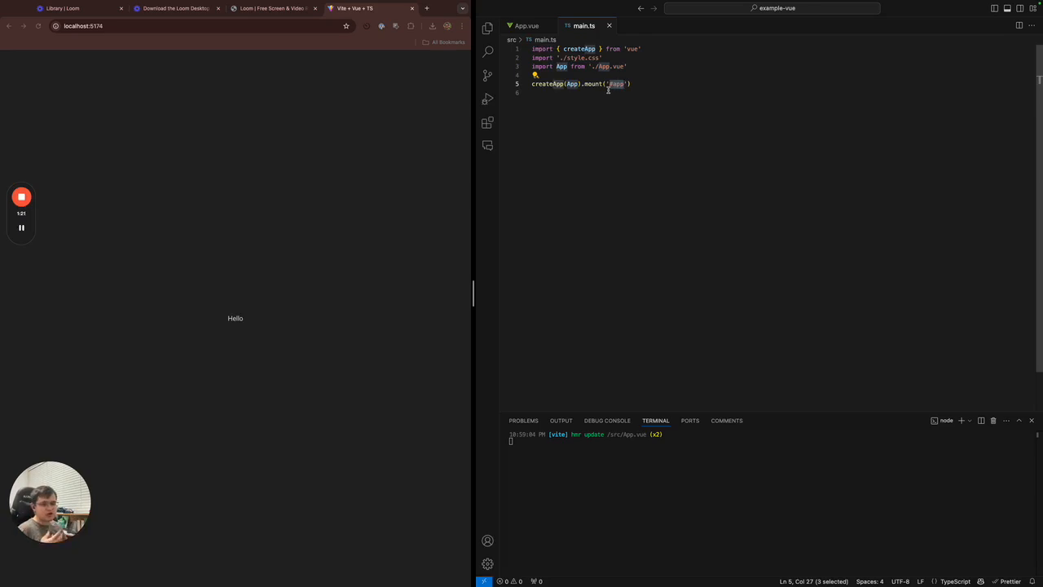
pyautogui.moveTo(619, 83)
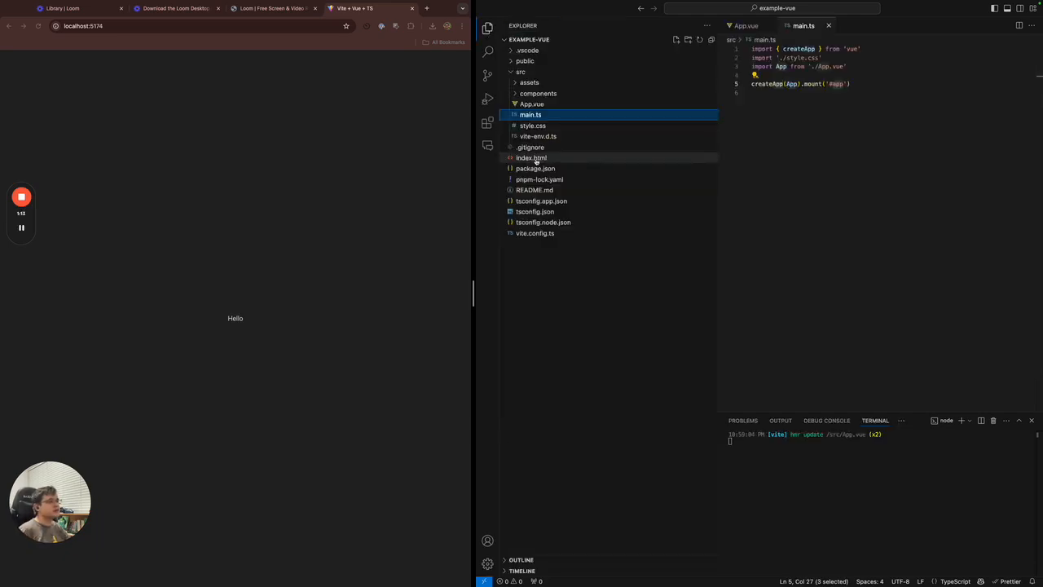
# Change the index.html page title to Christiaan's Vue app.
pyautogui.click(531, 156)
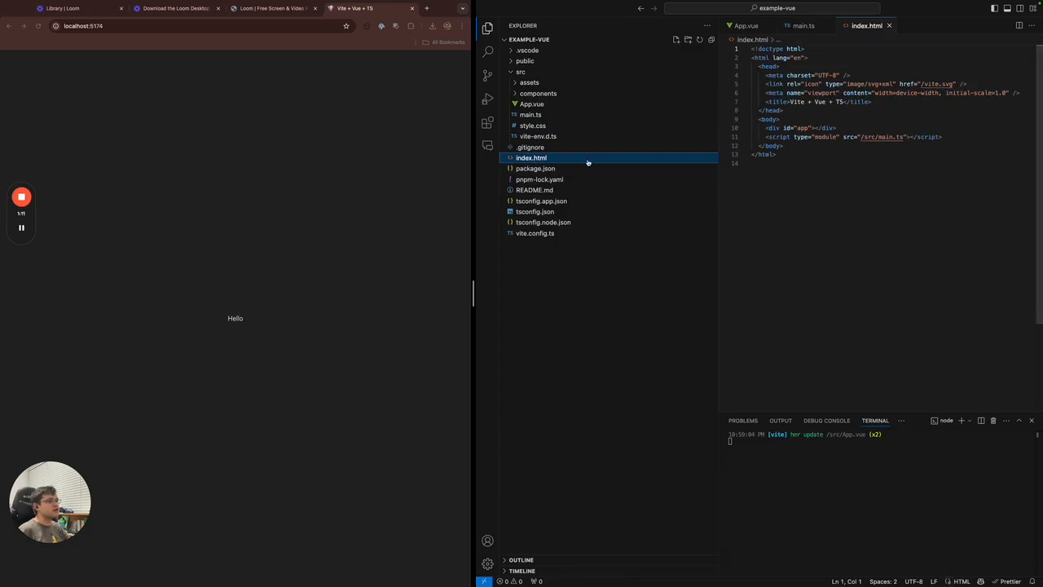
pyautogui.press('ctrl+a')
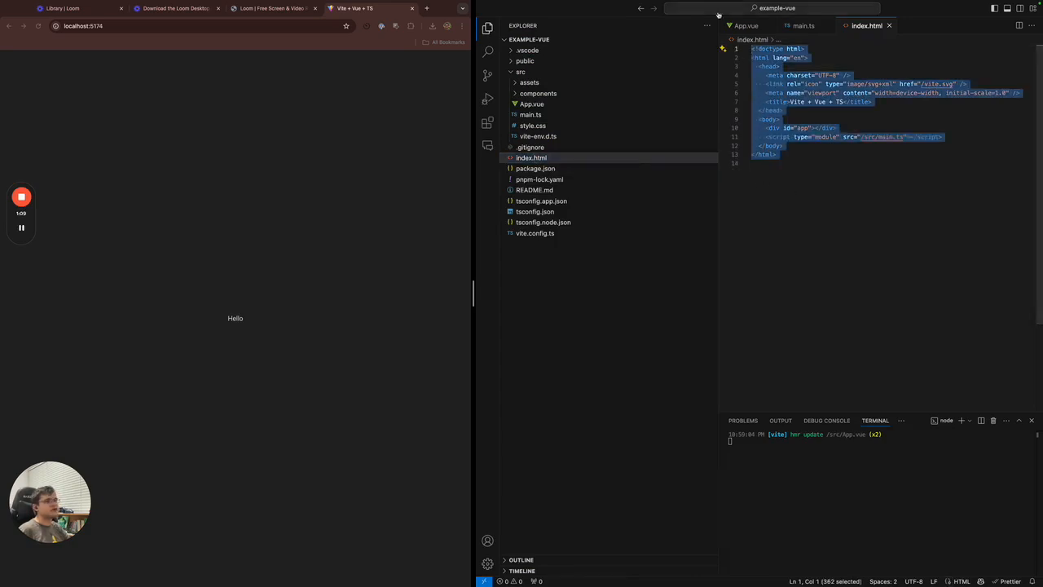
pyautogui.click(858, 85)
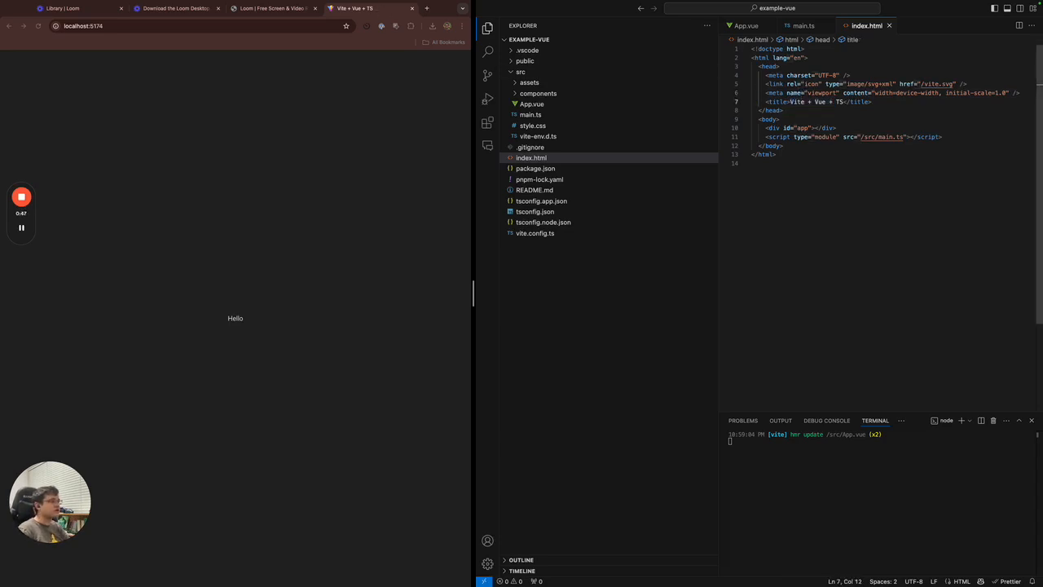
pyautogui.write("Christiaan's")
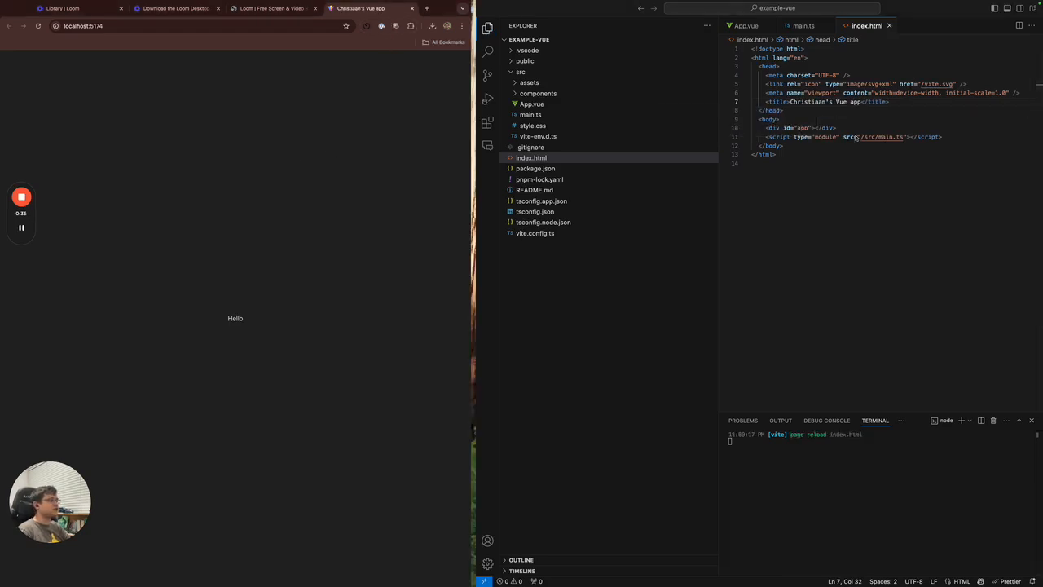
pyautogui.doubleClick(799, 127)
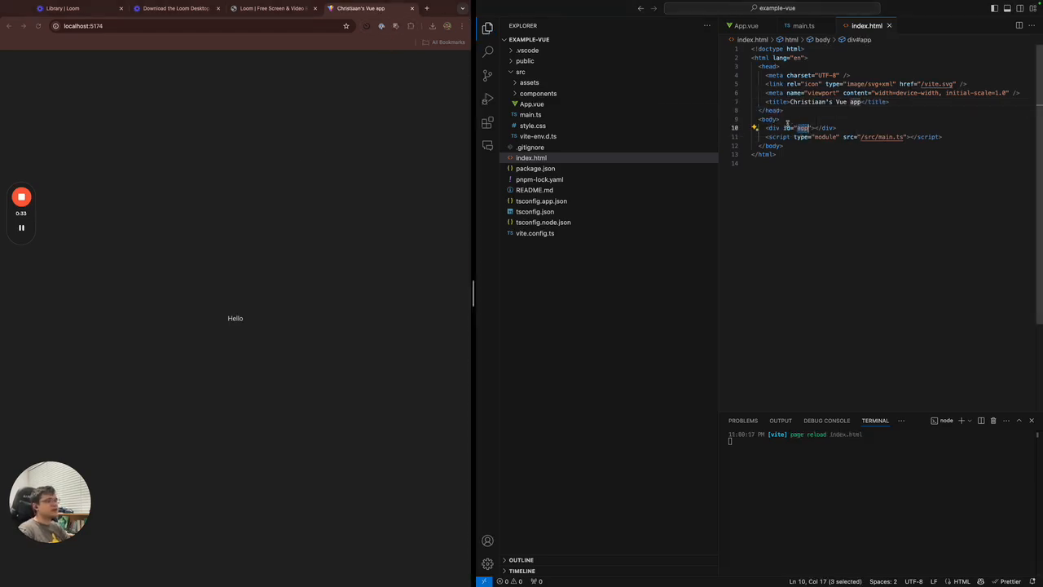
pyautogui.click(804, 26)
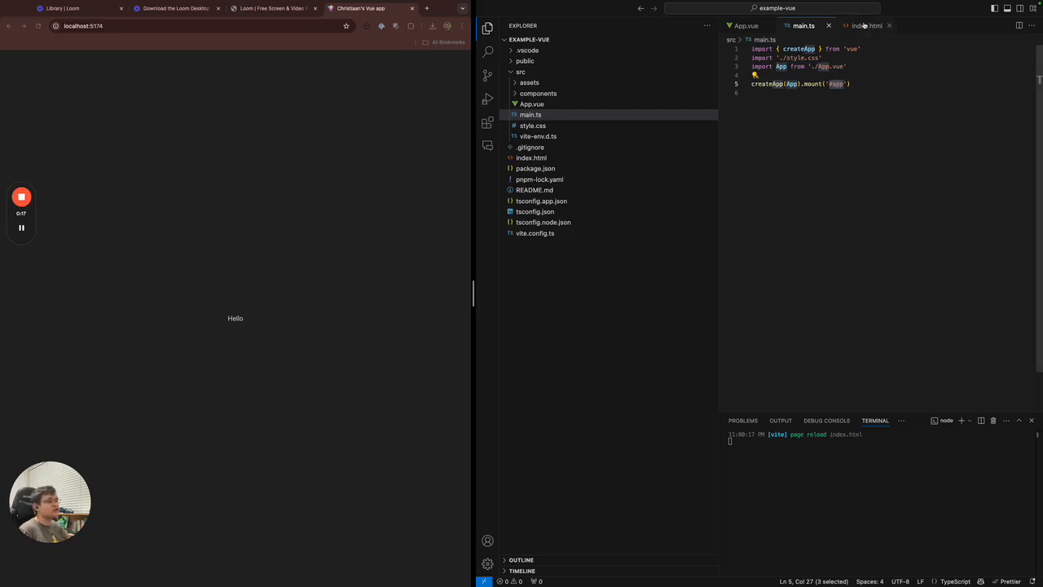
pyautogui.click(860, 26)
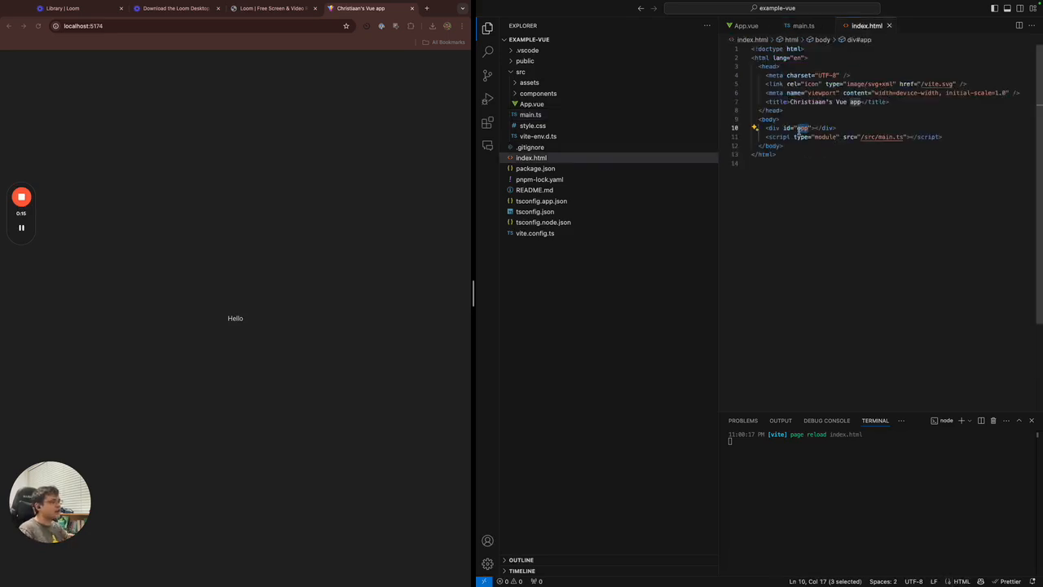